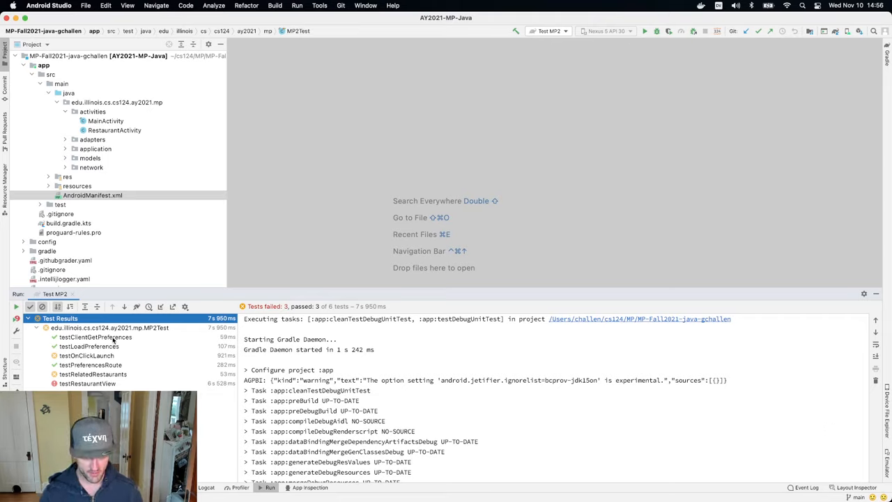
# Review the MP2 test results, including the preferences route test, before editing MainActivity.
pyautogui.click(87, 346)
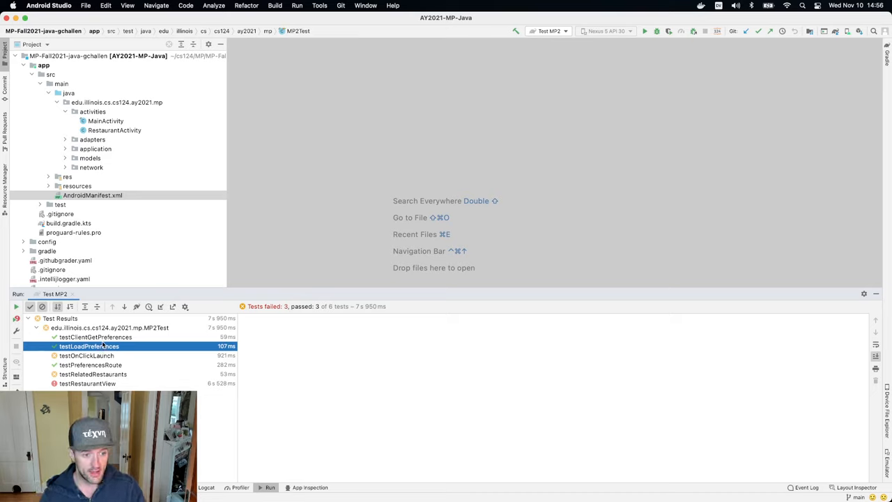
pyautogui.click(89, 365)
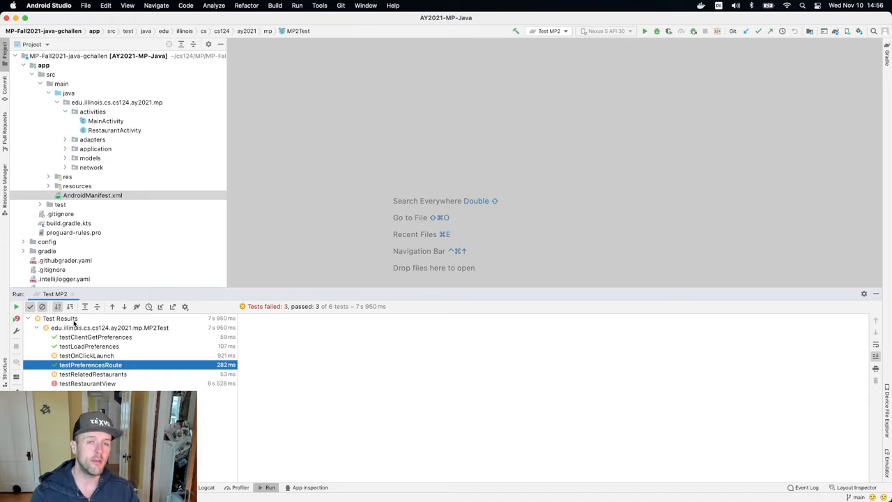
pyautogui.click(114, 131)
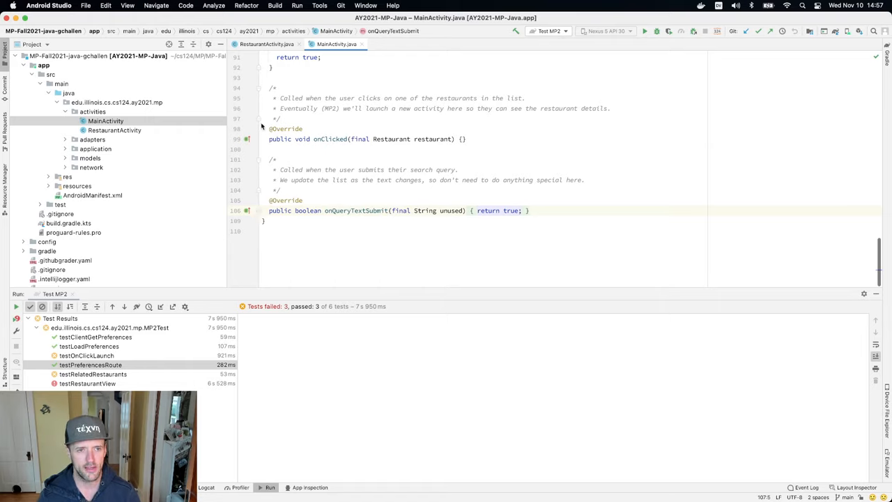
# Fill onClicked with Log.d("MainActivity", restaurant.getId()) to log the clicked restaurant's id.
pyautogui.click(463, 139)
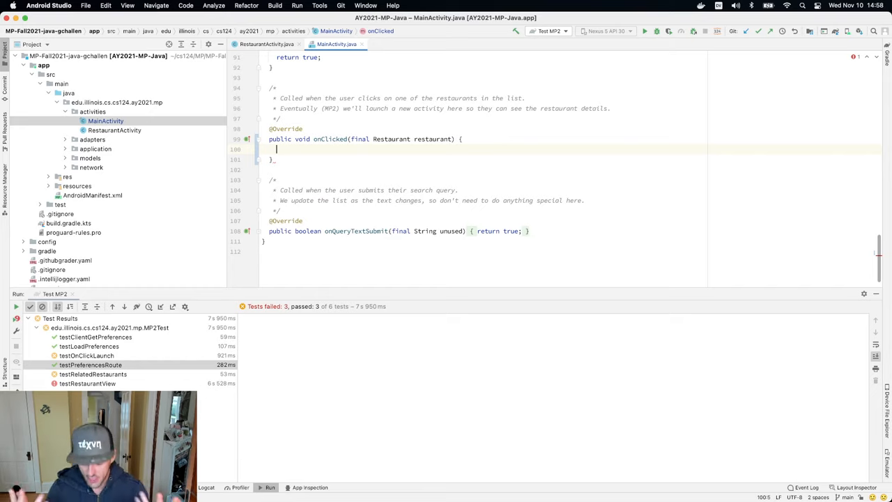
pyautogui.write('Log')
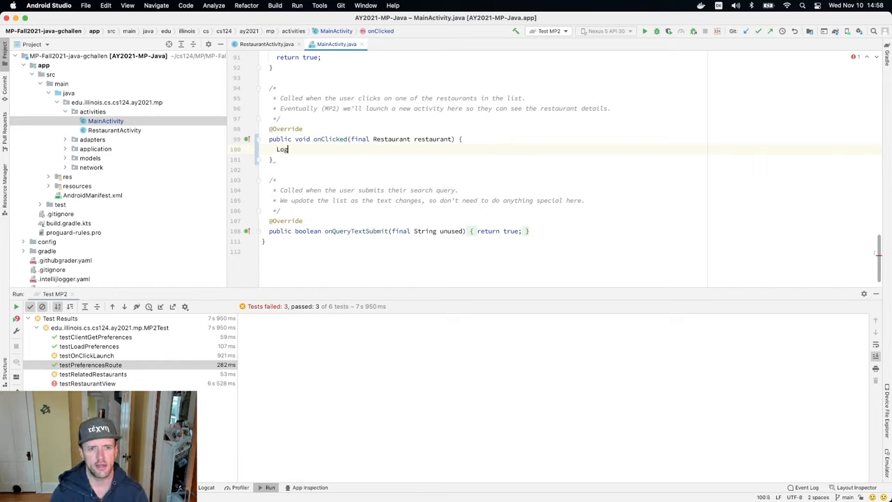
pyautogui.write('.d()')
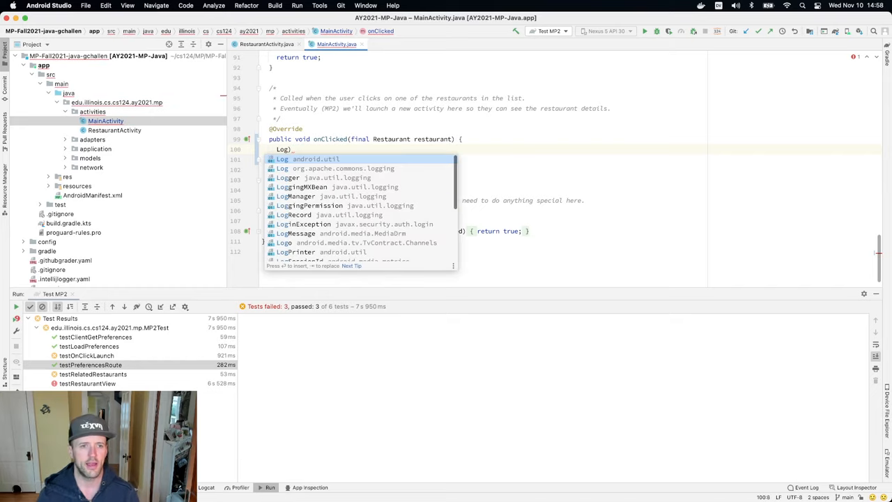
pyautogui.write('.d')
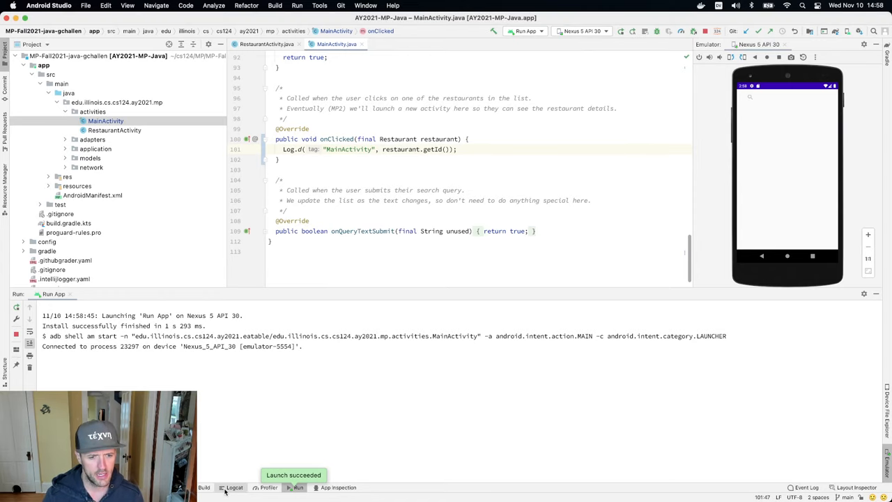
# Filter Logcat by MainActivity to see the restaurant ids printed on click.
pyautogui.click(234, 488)
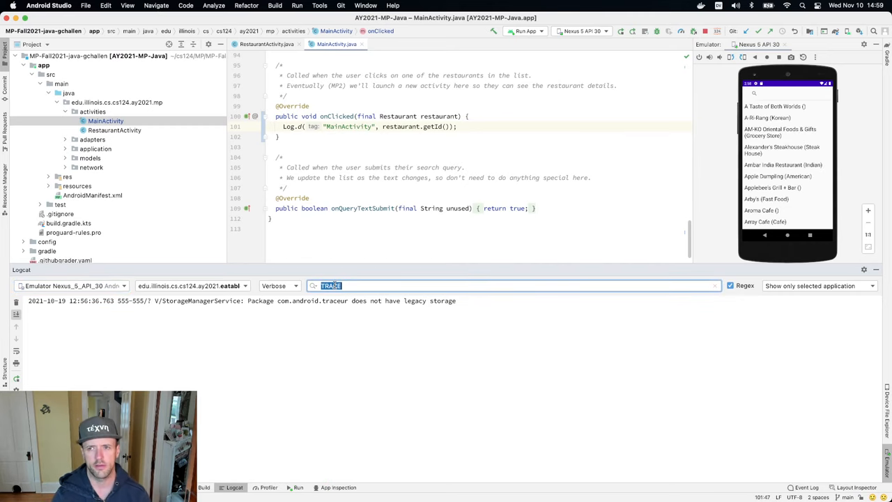
pyautogui.write('MainActivity')
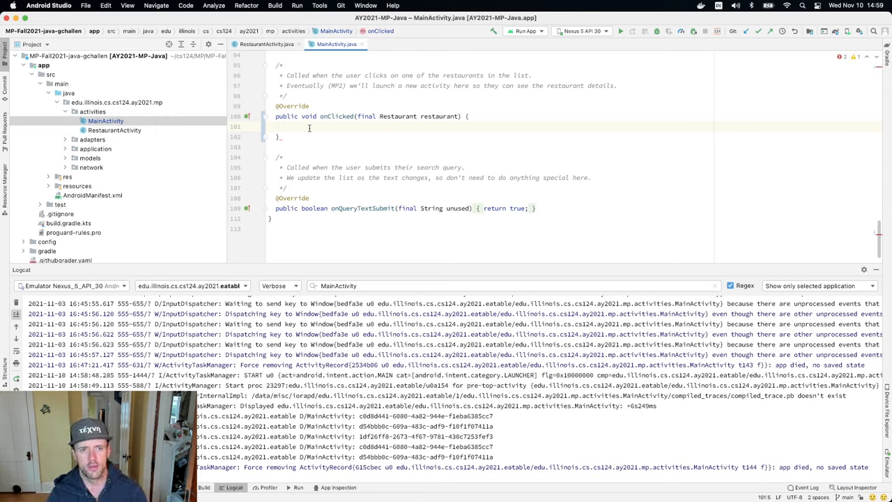
# Declare Intent startRestaurant = new Intent(this, RestaurantActivity.class) in the click handler.
pyautogui.write('Inter')
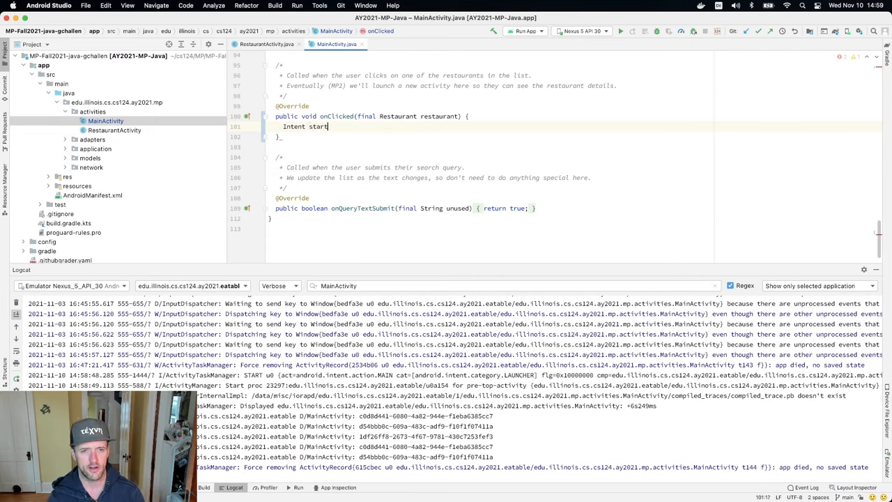
pyautogui.write('k')
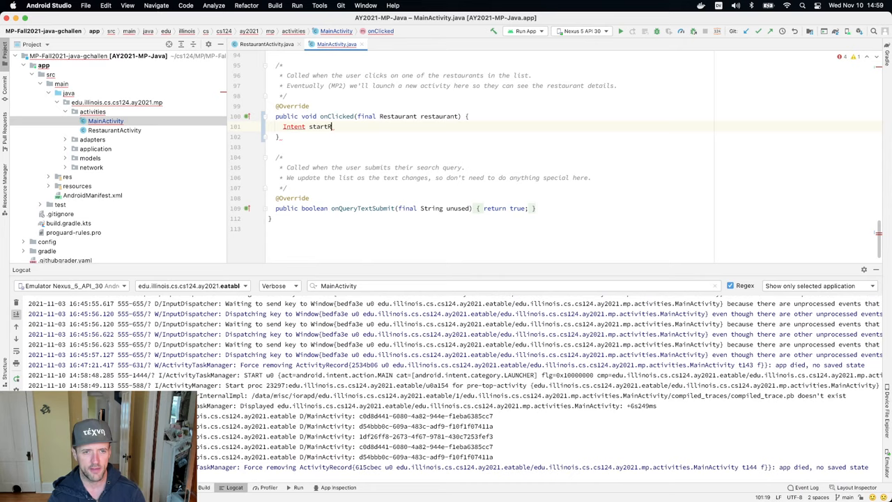
pyautogui.press('BackSpace')
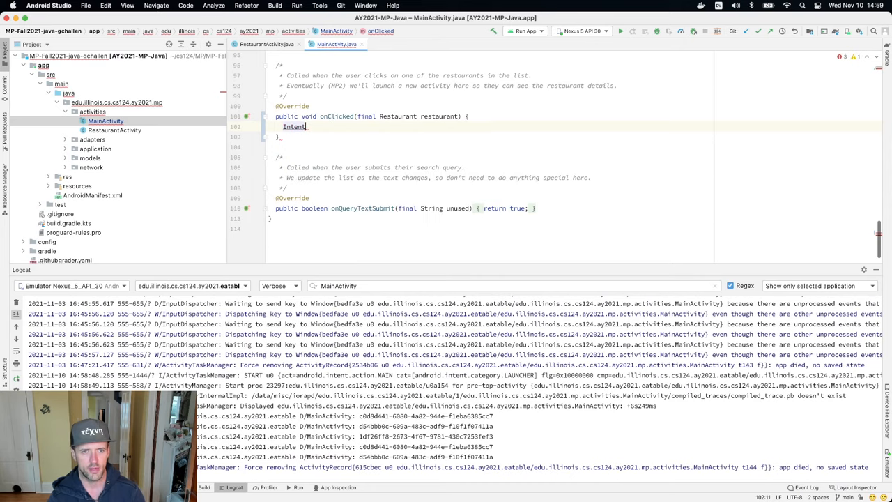
pyautogui.write('startRestaurant = new Intent(this);')
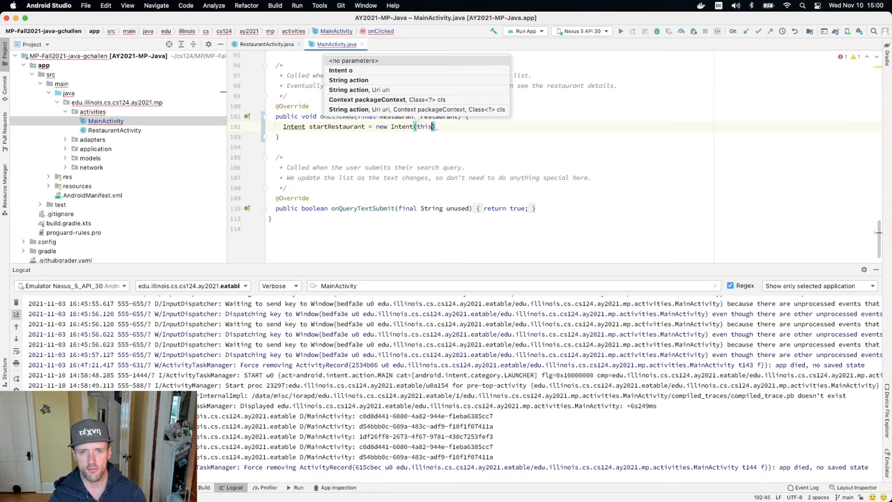
pyautogui.write(',')
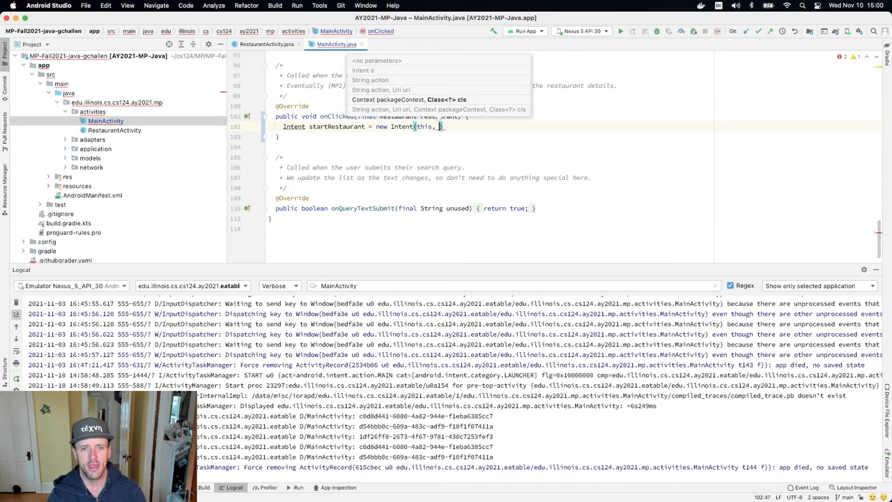
pyautogui.write('RestaurantActivity.class')
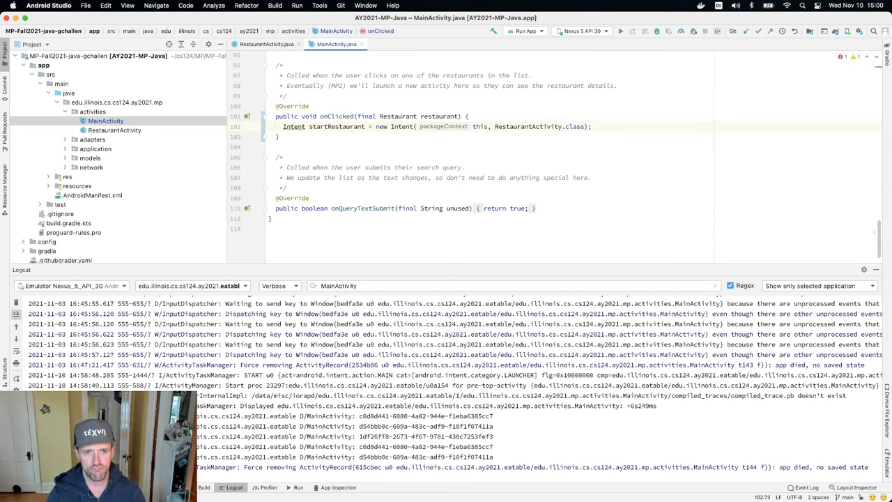
# Add startActivity(startRestaurant) on the next line to launch RestaurantActivity.
pyautogui.press('Enter')
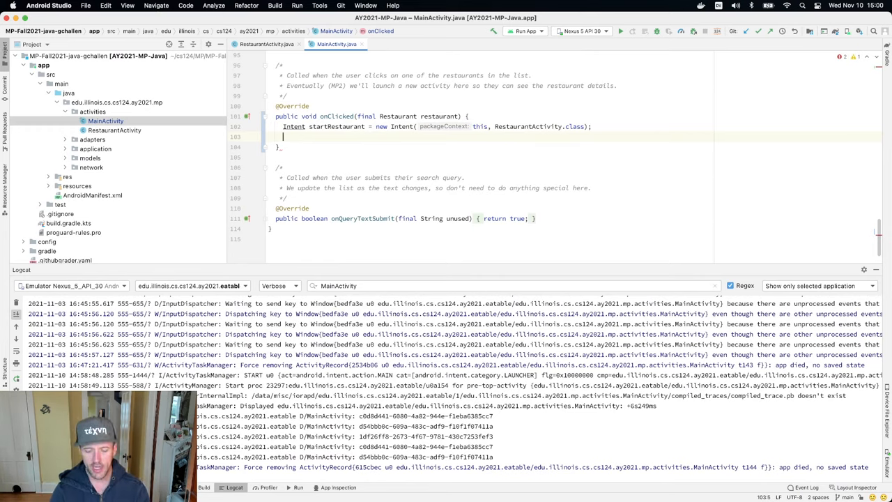
pyautogui.write('startActivity();')
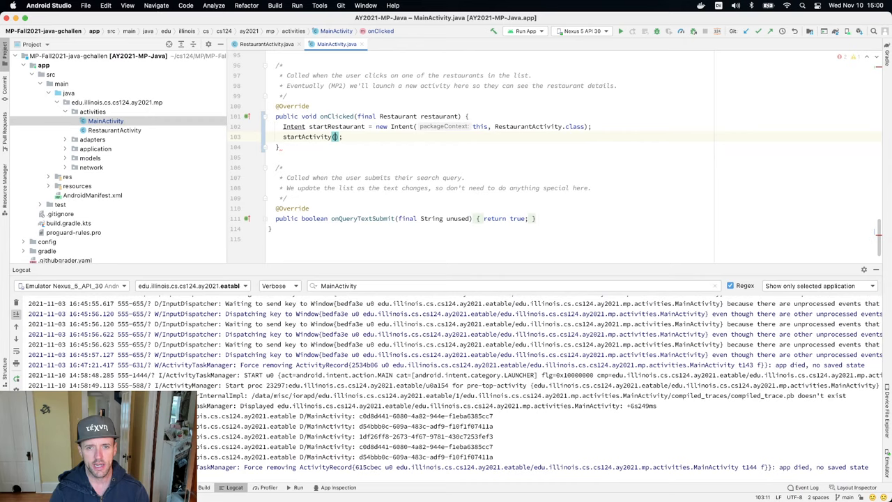
pyautogui.write('startRestaurant')
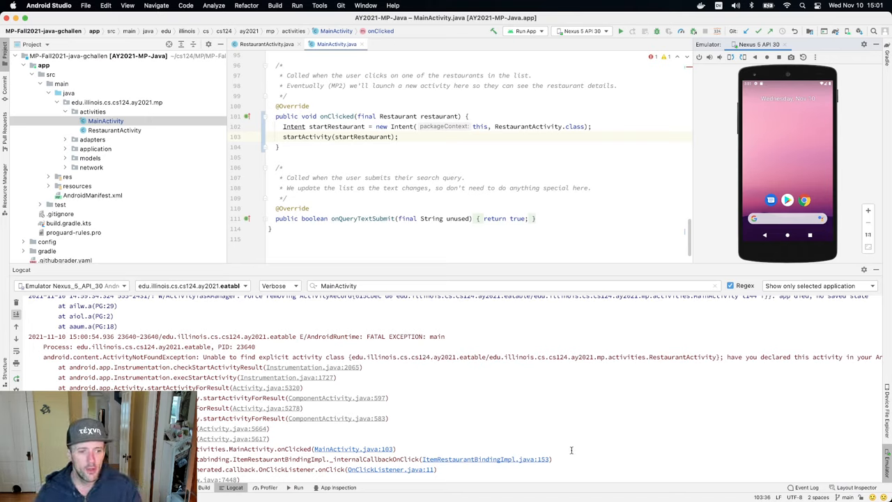
pyautogui.moveTo(528, 408)
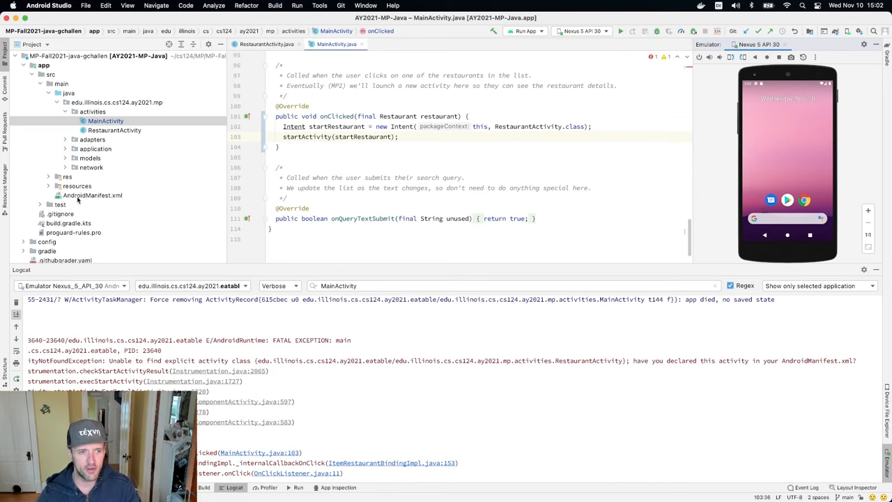
# Begin an <activity android:name=" declaration for RestaurantActivity in AndroidManifest.xml and check the package attribute.
pyautogui.click(92, 195)
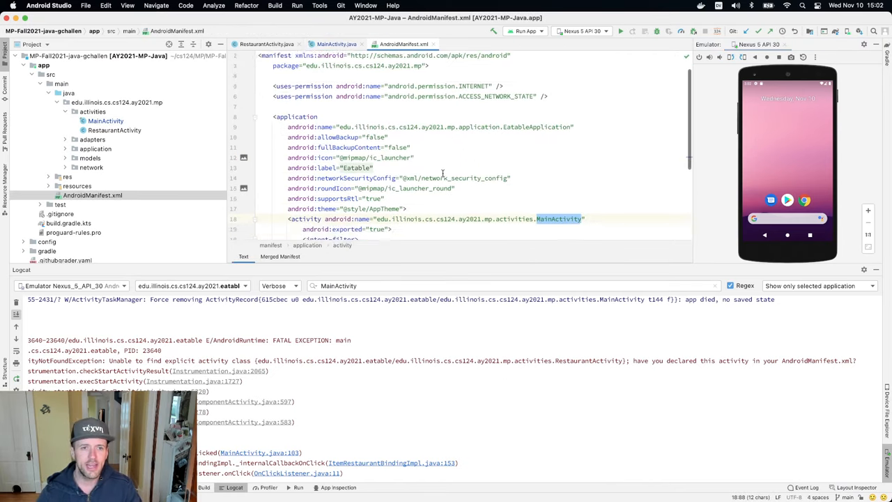
pyautogui.scroll(-3)
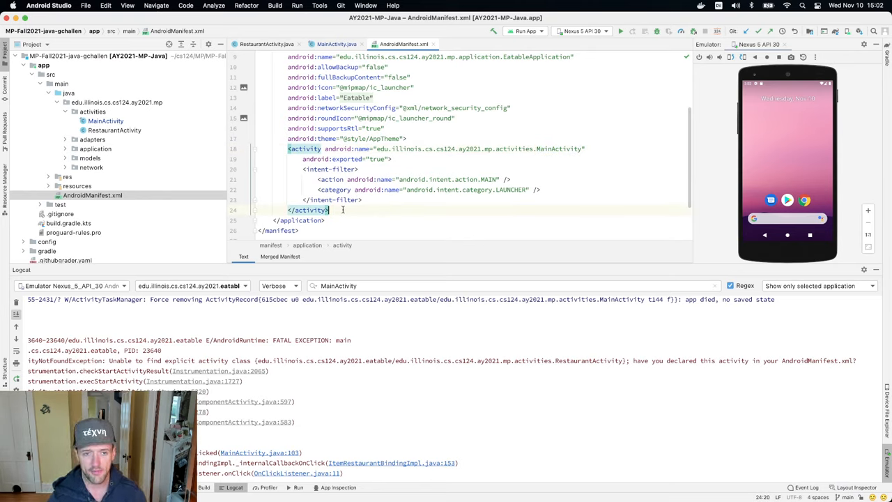
pyautogui.write('<ct')
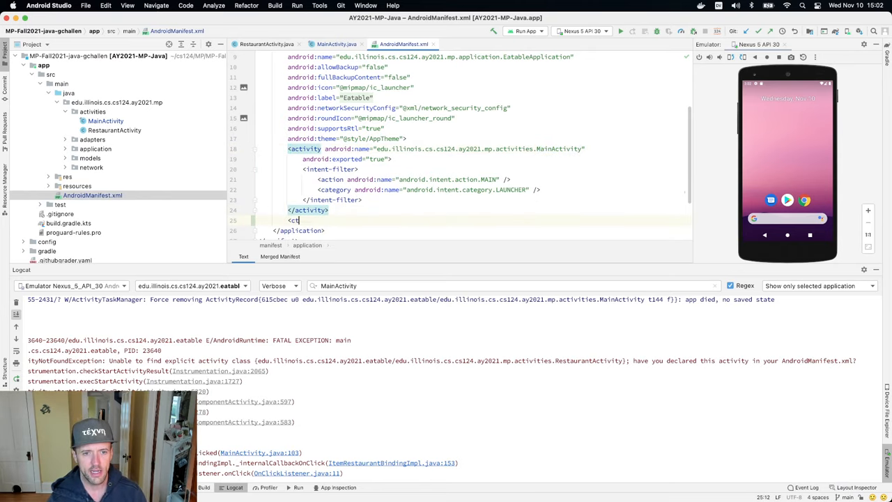
pyautogui.write('activity android:name="')
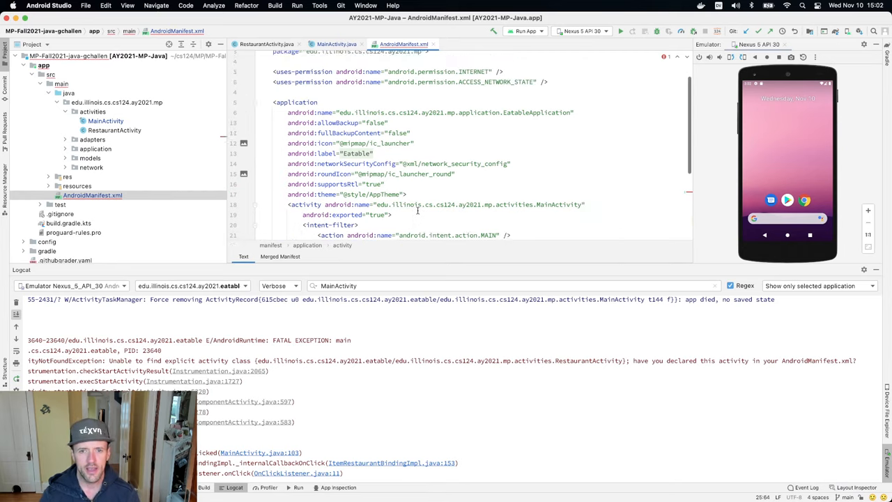
pyautogui.scroll(3)
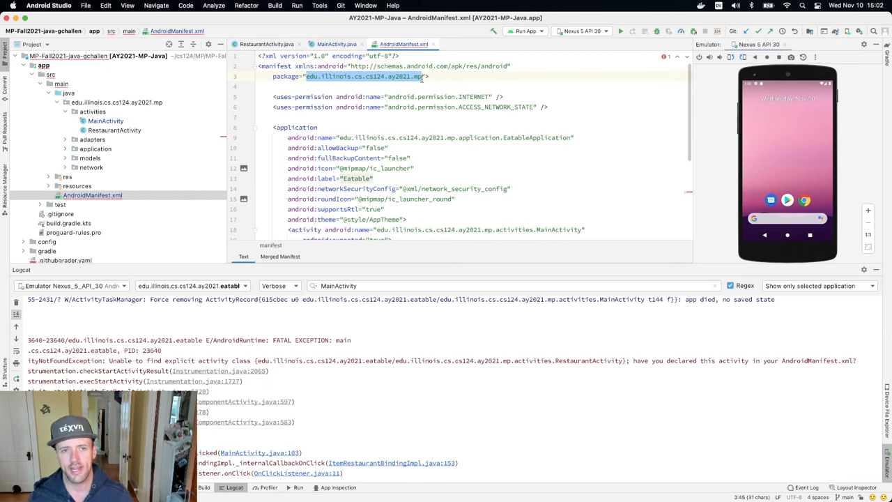
pyautogui.scroll(-3)
pyautogui.write('<activity android:name=".activities.RestaurantActivity" />')
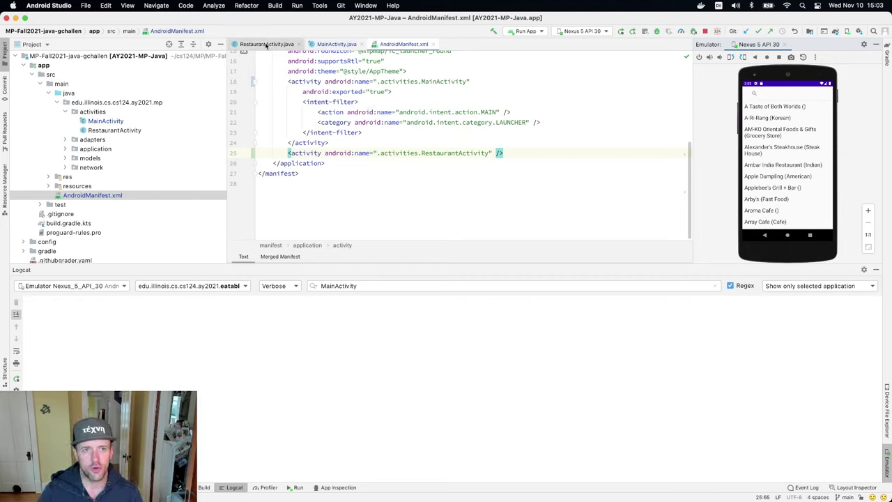
# Generate an onCreate override in RestaurantActivity with a final Bundle parameter, comparing MainActivity's onCreate.
pyautogui.click(262, 42)
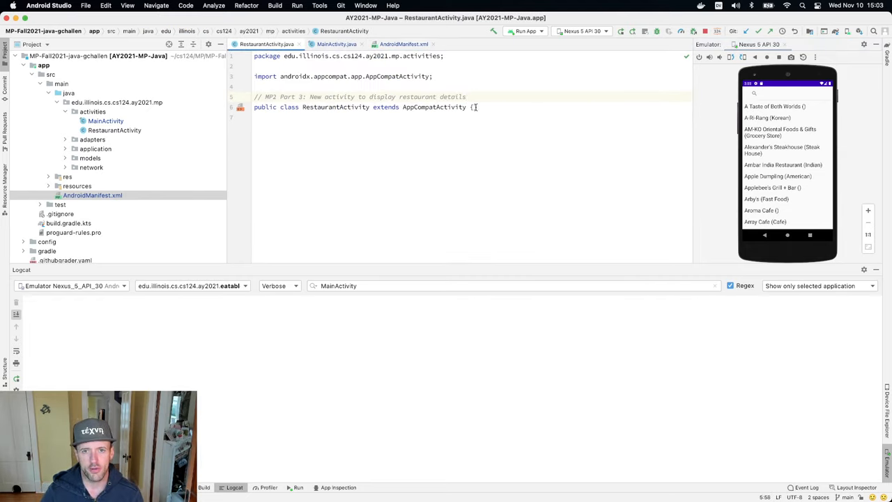
pyautogui.write('on')
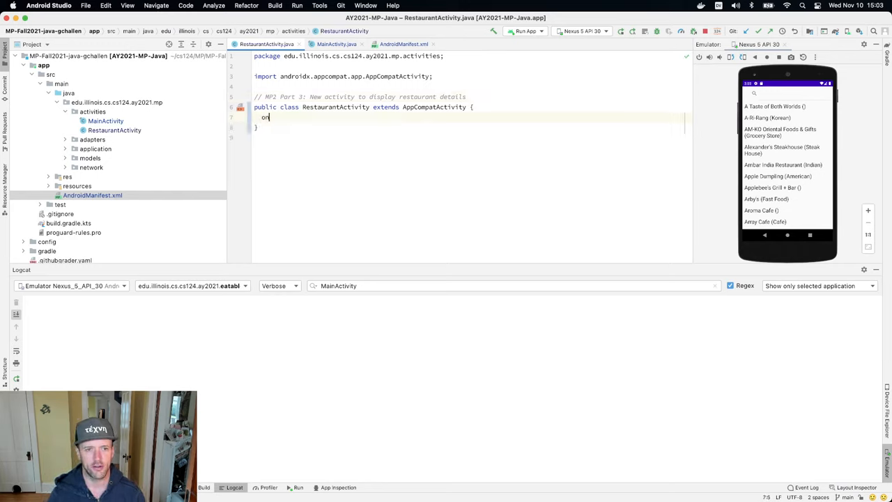
pyautogui.write('onC')
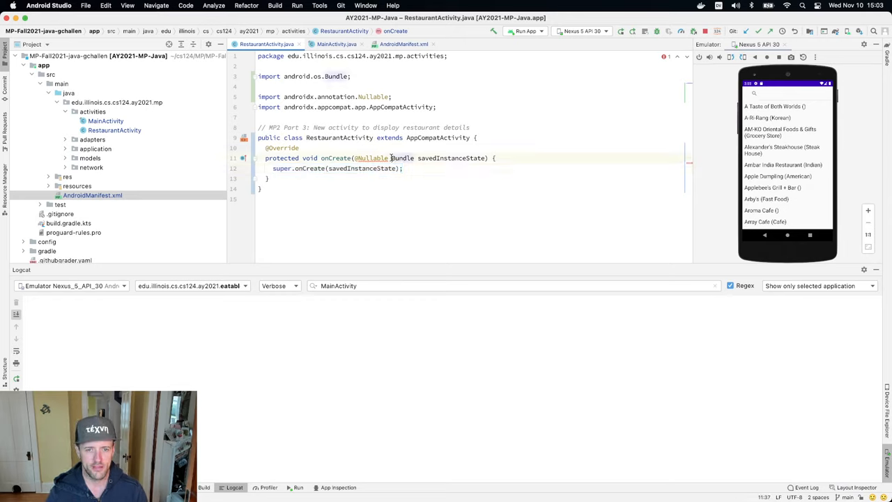
pyautogui.write('final')
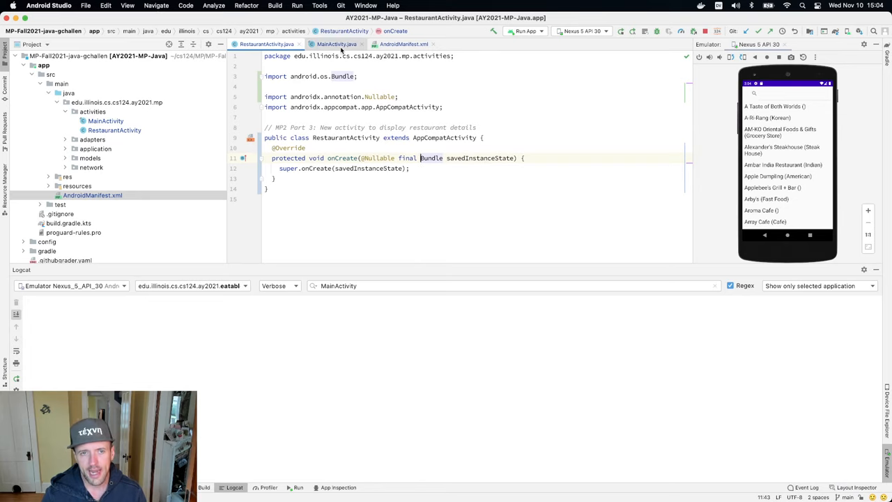
pyautogui.click(335, 44)
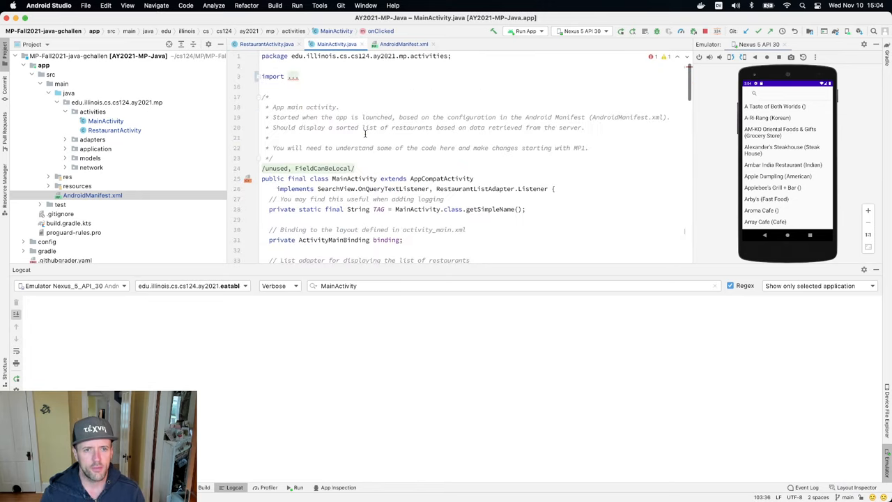
pyautogui.scroll(-3)
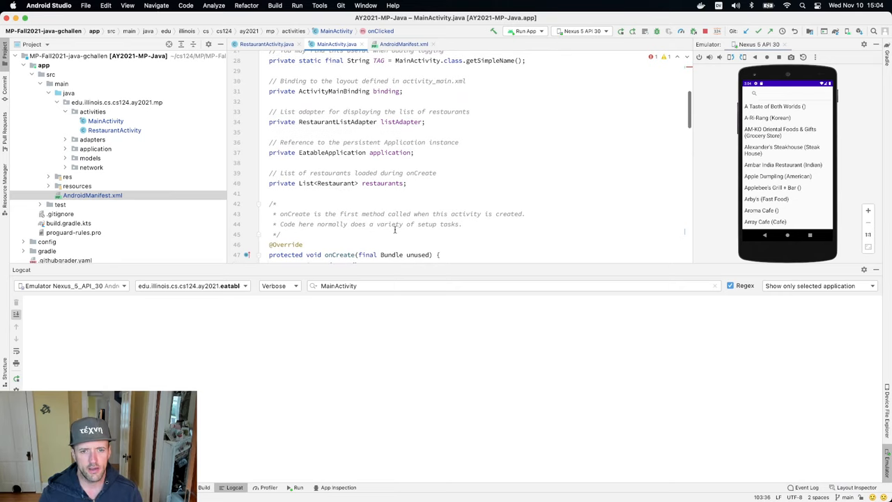
pyautogui.click(268, 43)
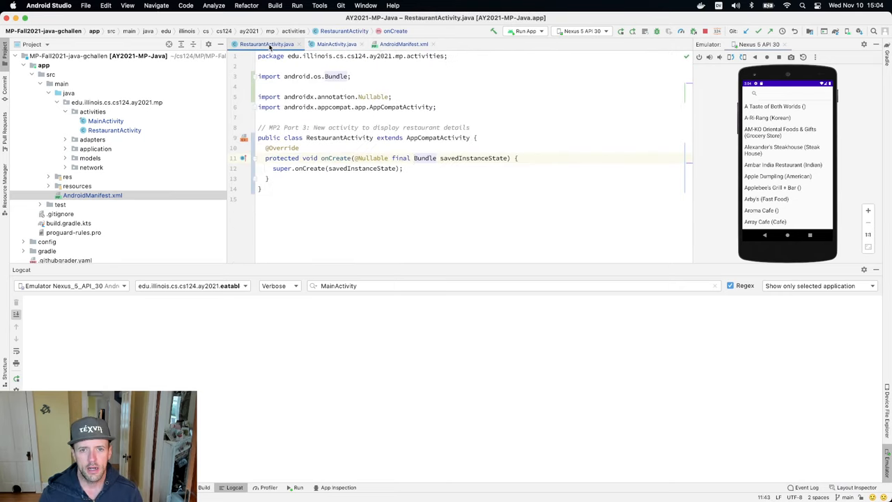
# Rename the parameter to unused and add Log.d("RestaurantActivity", "Started").
pyautogui.doubleClick(474, 157)
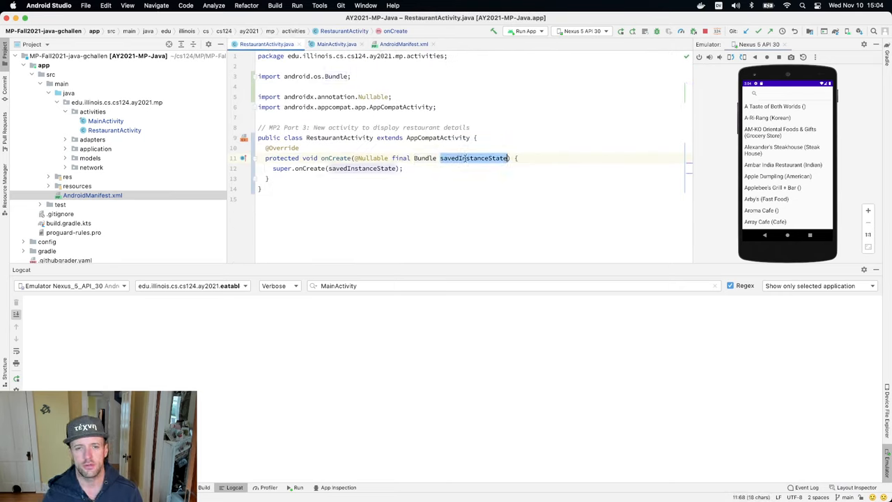
pyautogui.rightClick(473, 157)
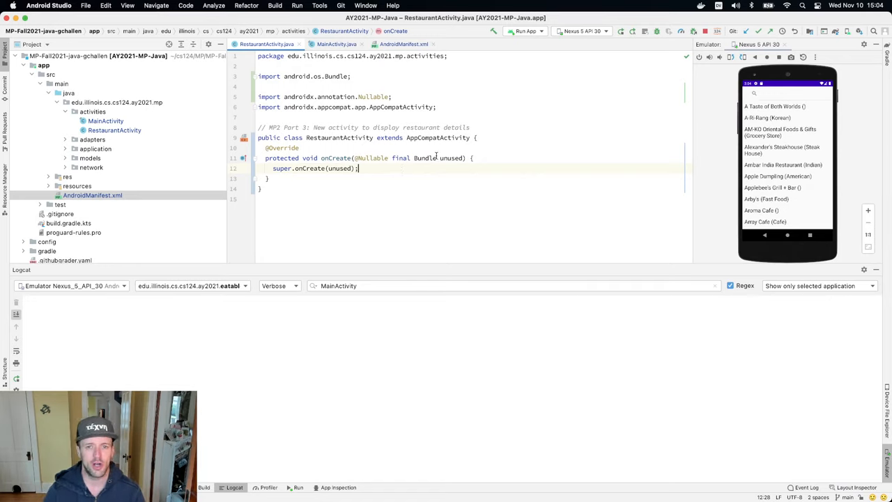
pyautogui.write('Log')
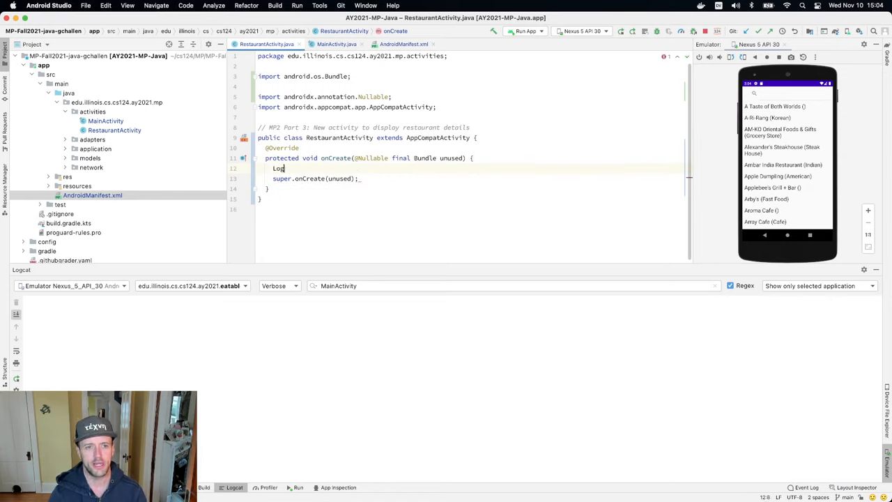
pyautogui.write('.d(')
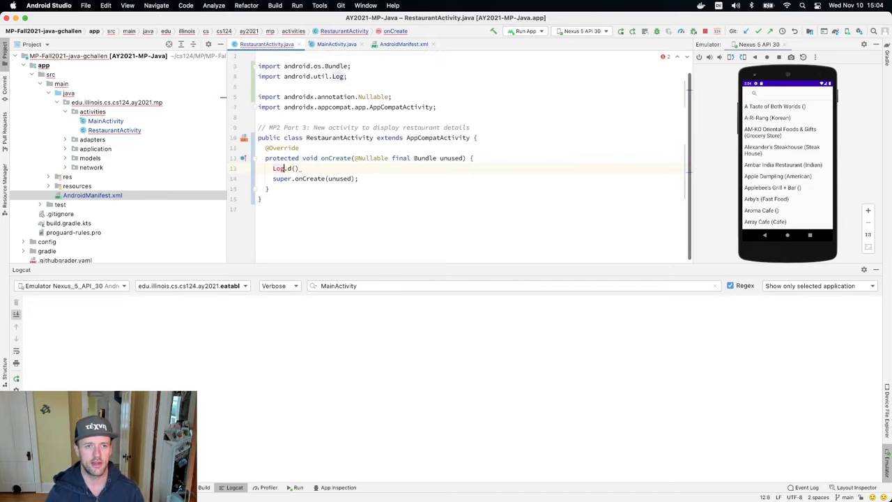
pyautogui.write('"RestaurantActivity')
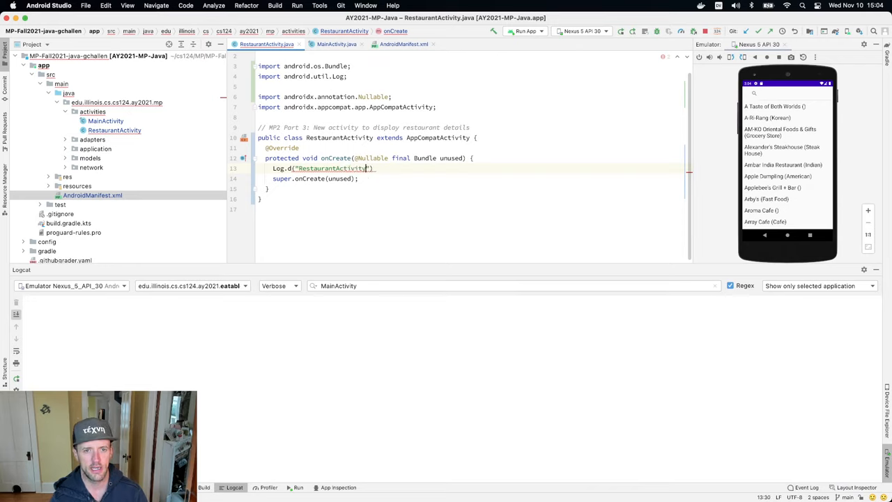
pyautogui.write(', msg: "Start"')
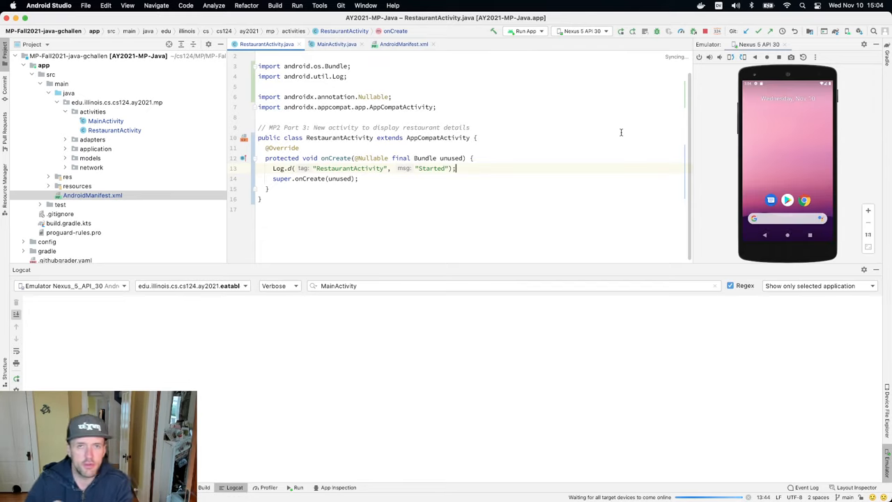
# Filter Logcat by Restaurant to confirm the Started entries, then return to MainActivity.java.
pyautogui.click(522, 30)
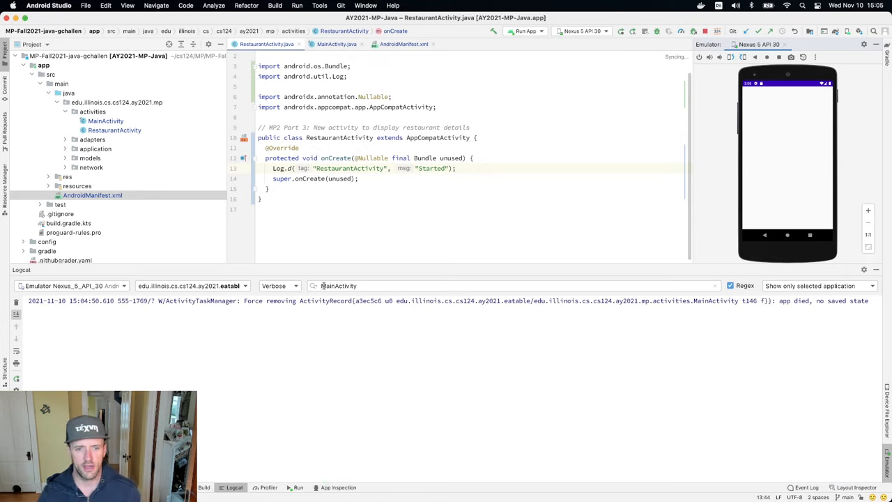
pyautogui.write('Restaurant')
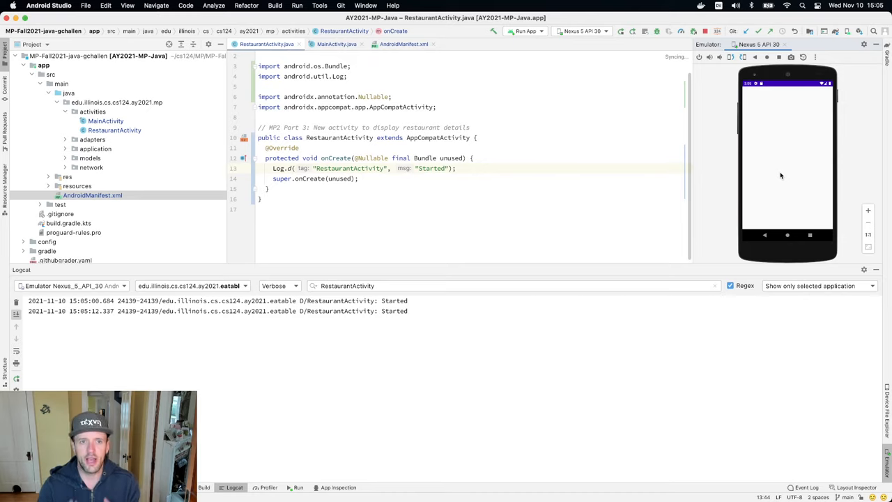
pyautogui.click(329, 44)
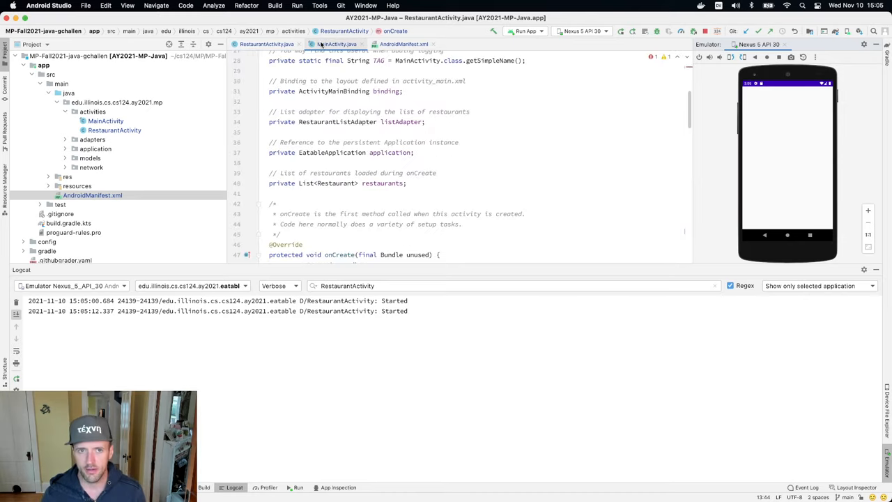